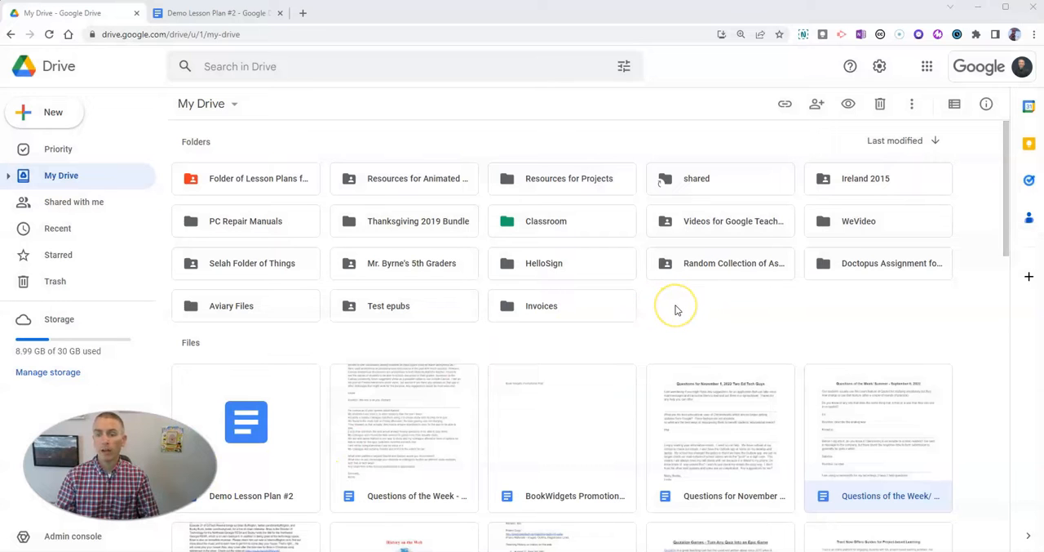
pyautogui.moveTo(245, 220)
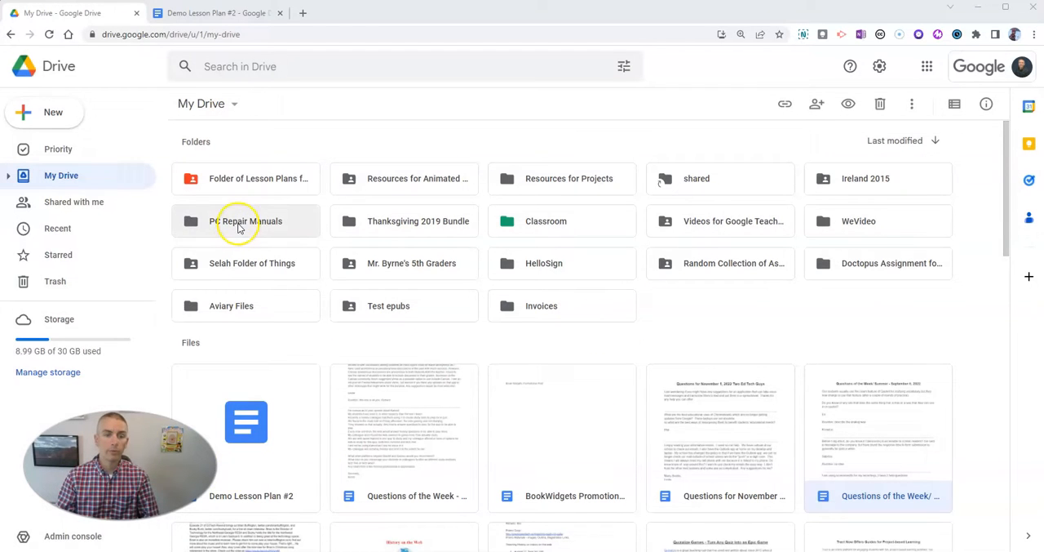
pyautogui.moveTo(245, 220)
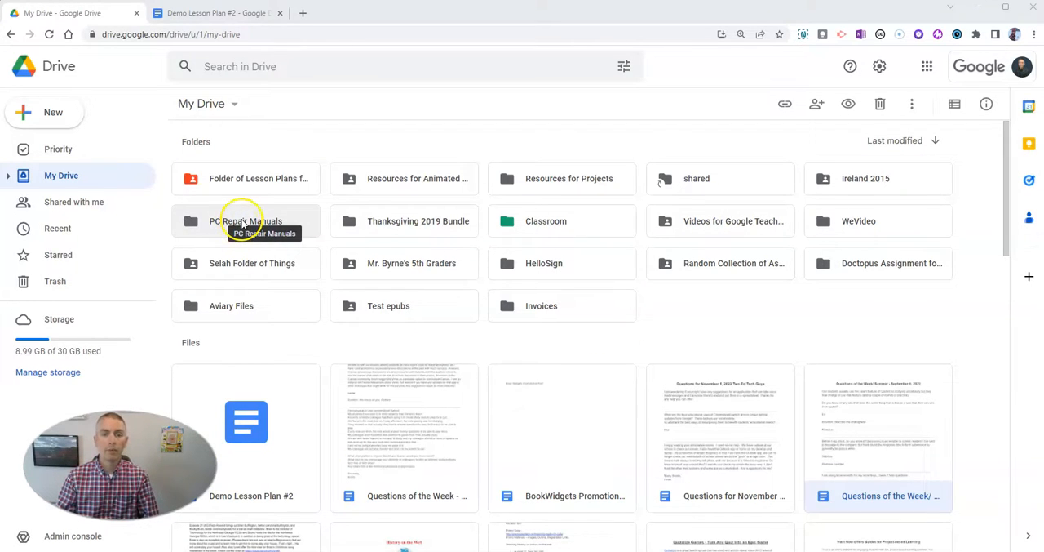
pyautogui.rightClick(244, 220)
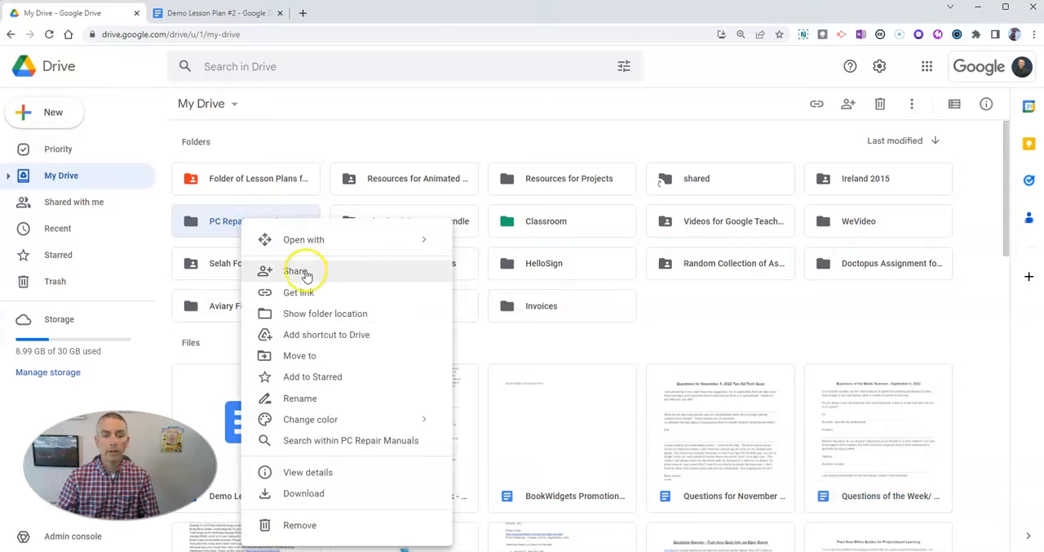
pyautogui.click(296, 271)
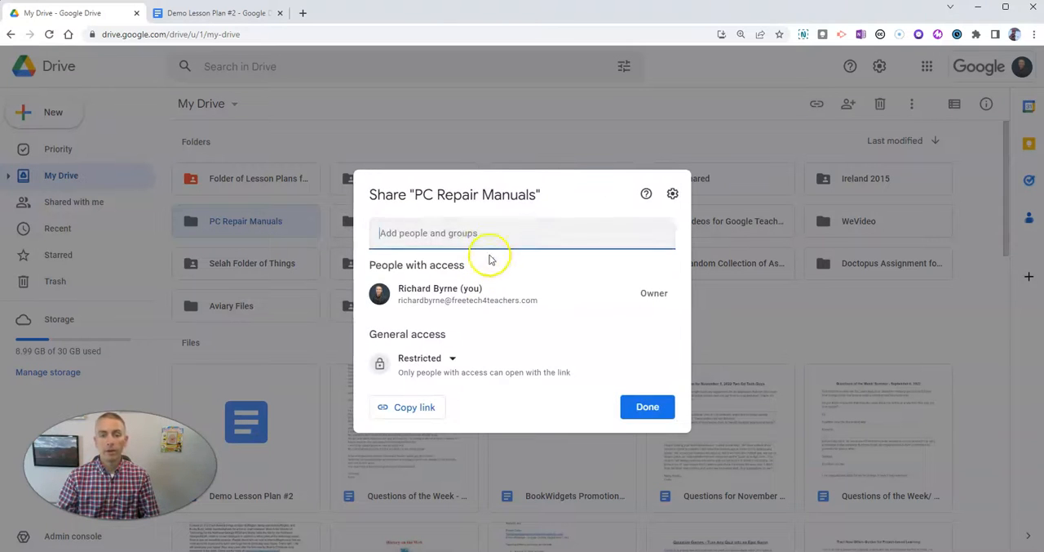
pyautogui.write('mason byrne')
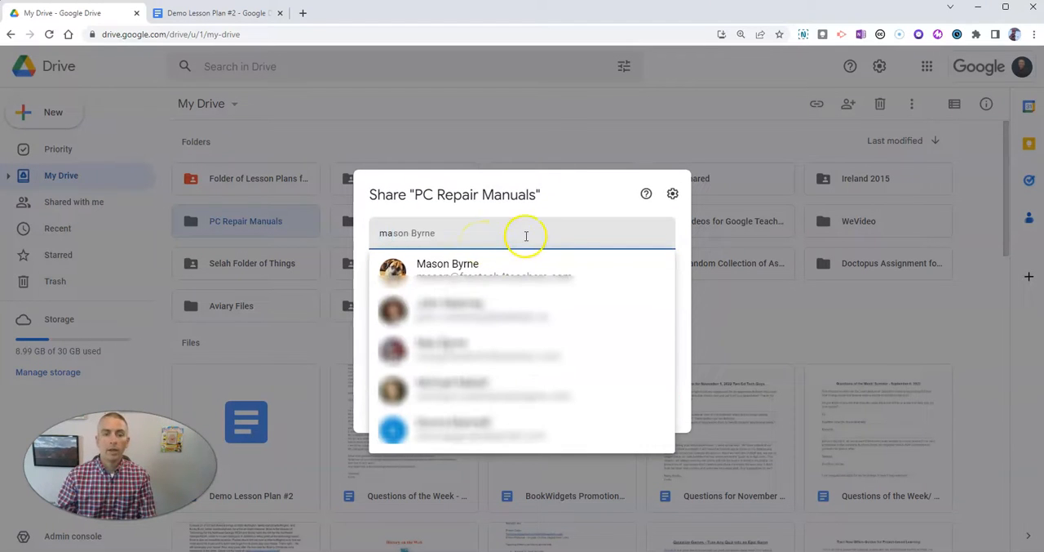
pyautogui.click(447, 269)
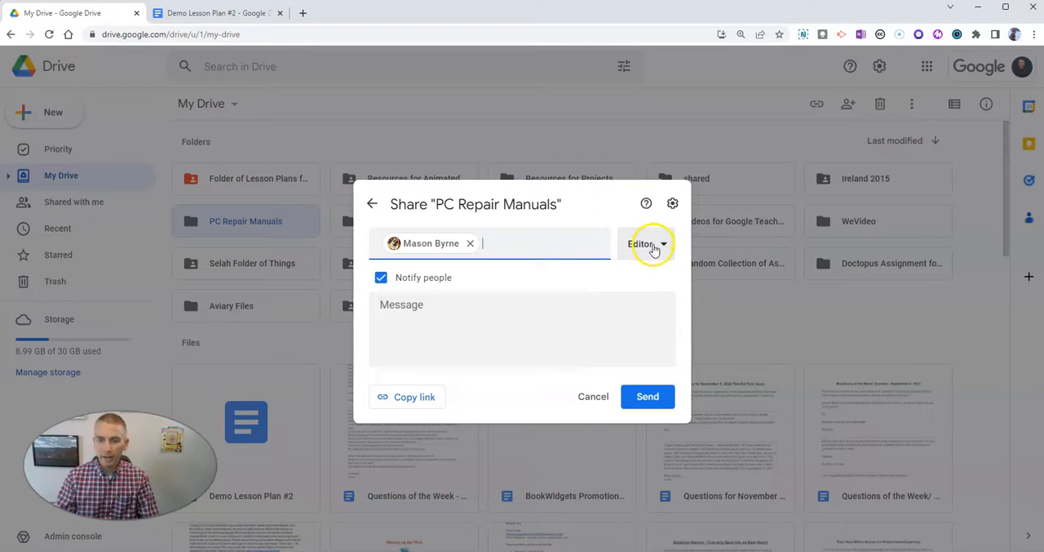
pyautogui.click(644, 243)
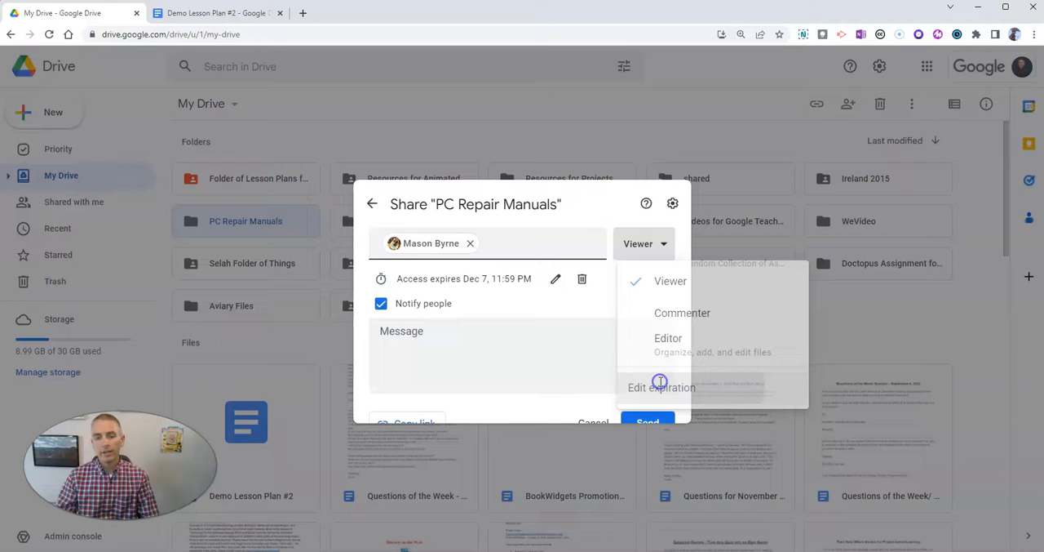
pyautogui.click(661, 387)
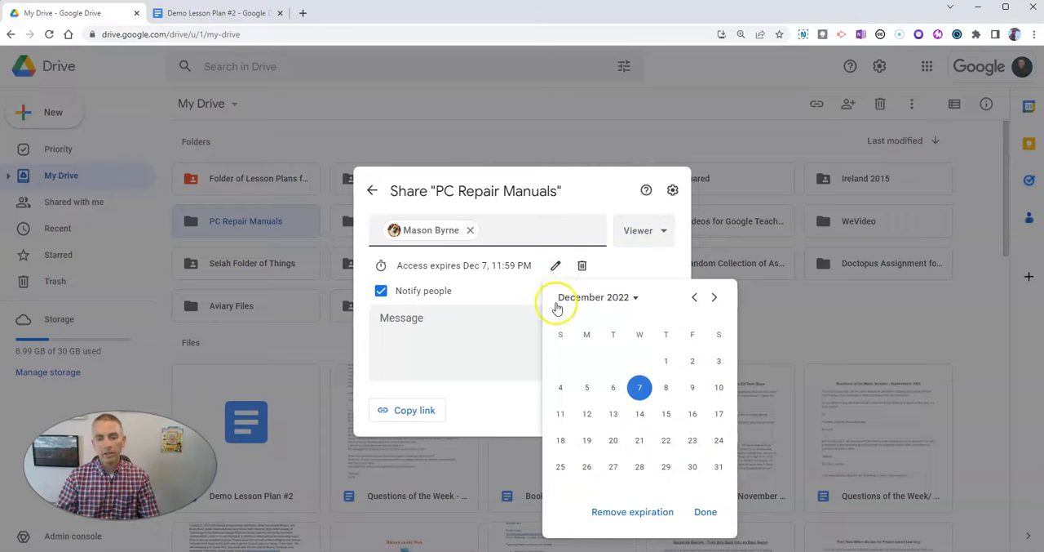
pyautogui.click(694, 296)
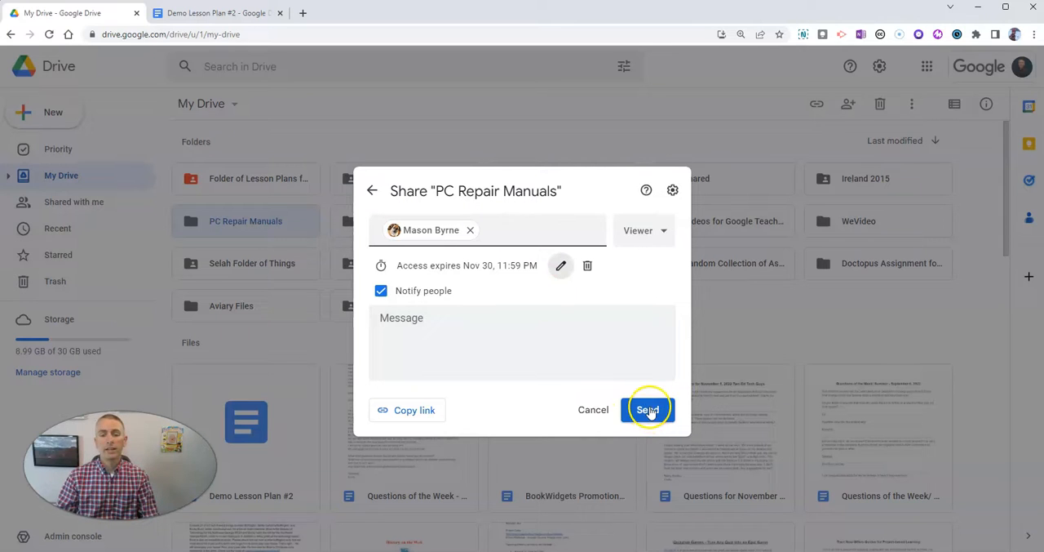
pyautogui.click(648, 409)
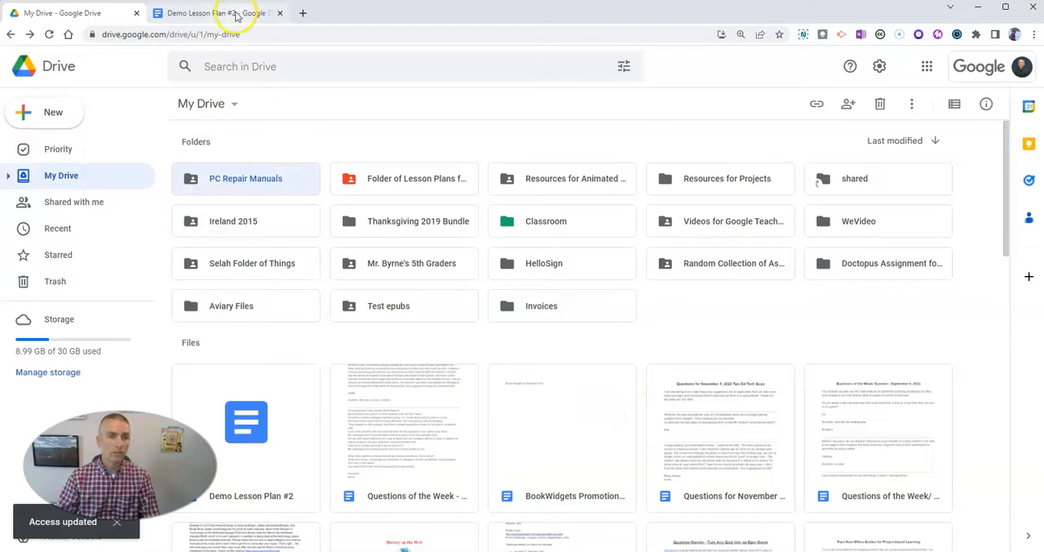
pyautogui.click(217, 13)
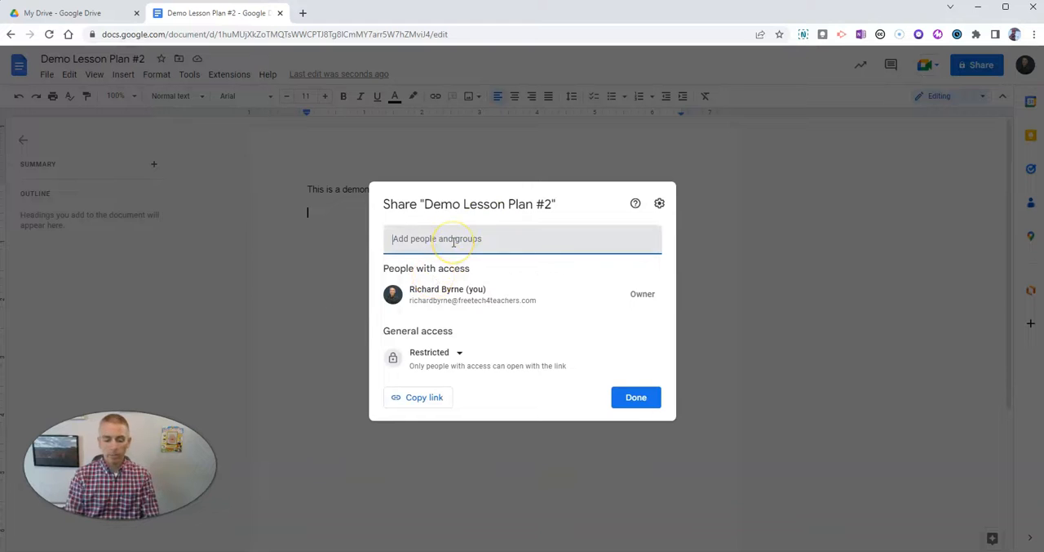
pyautogui.write('Mason Byrne')
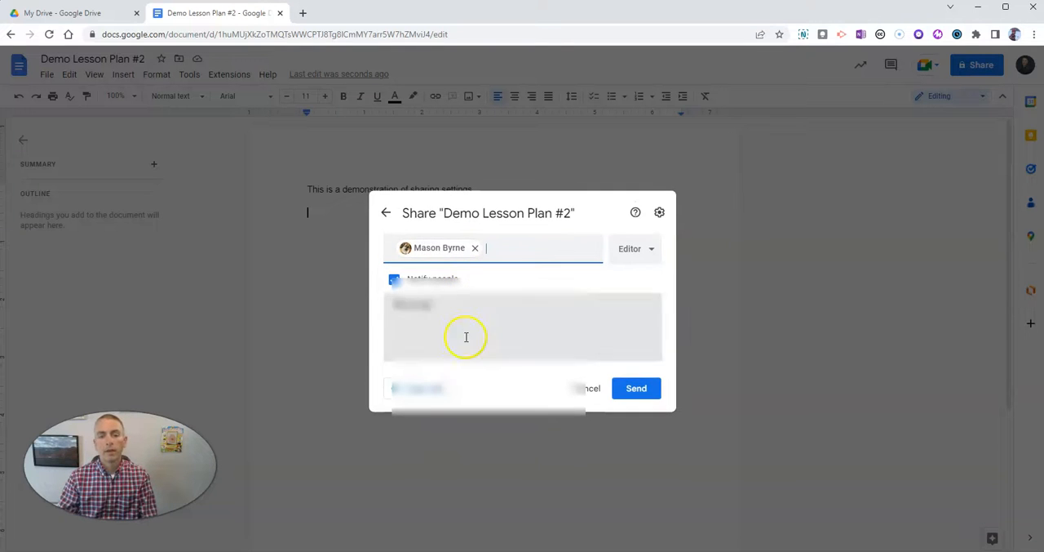
pyautogui.click(635, 248)
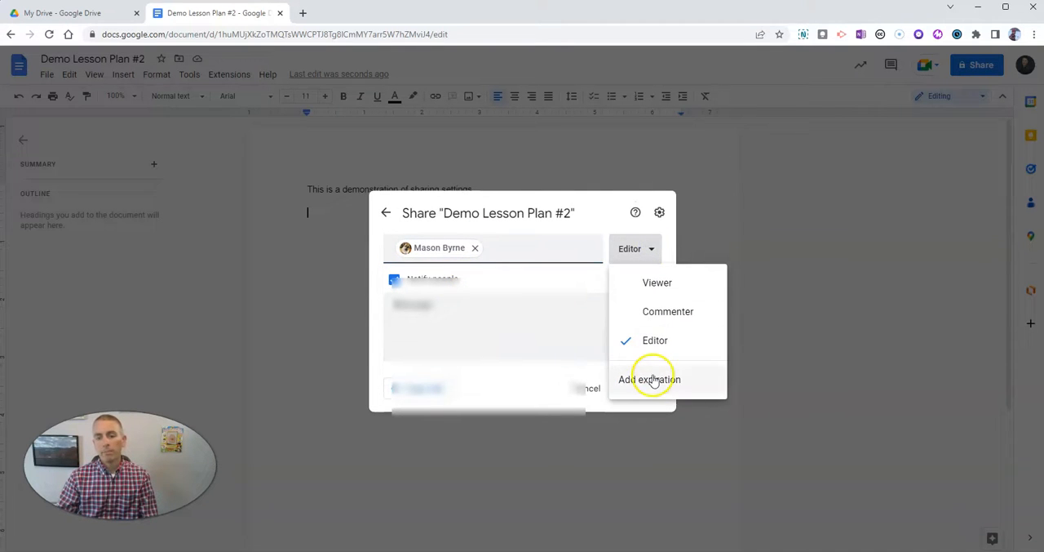
pyautogui.click(650, 379)
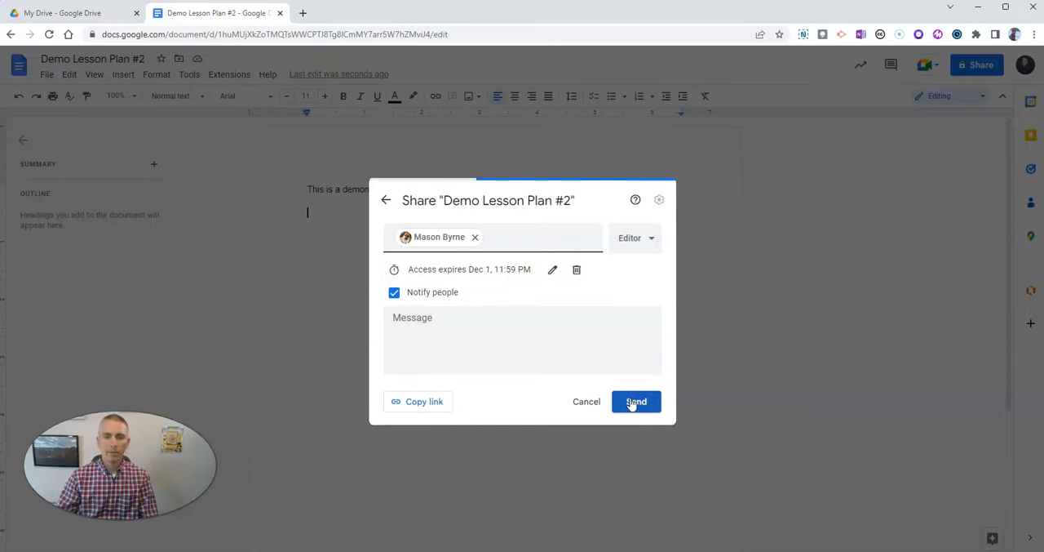
pyautogui.click(636, 400)
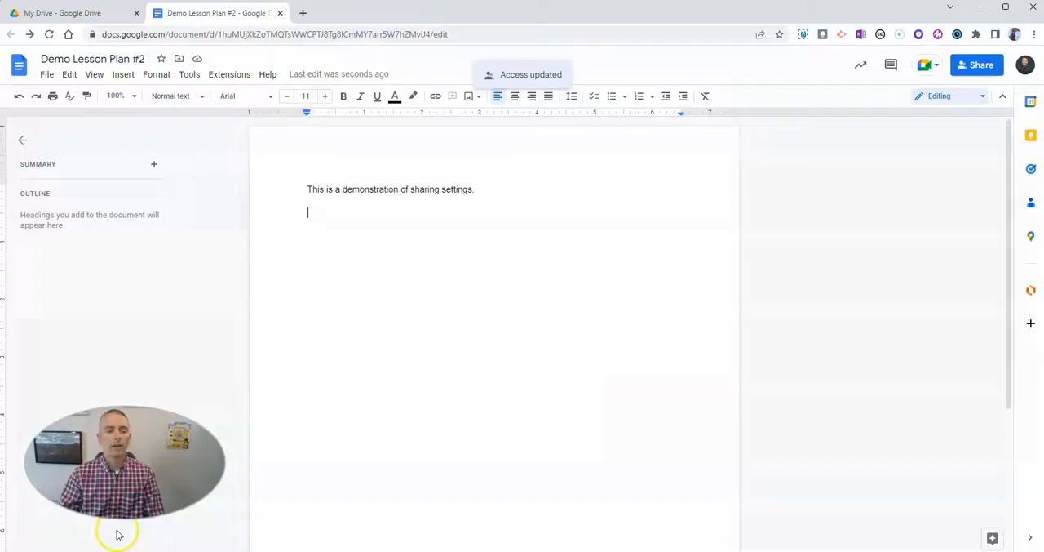